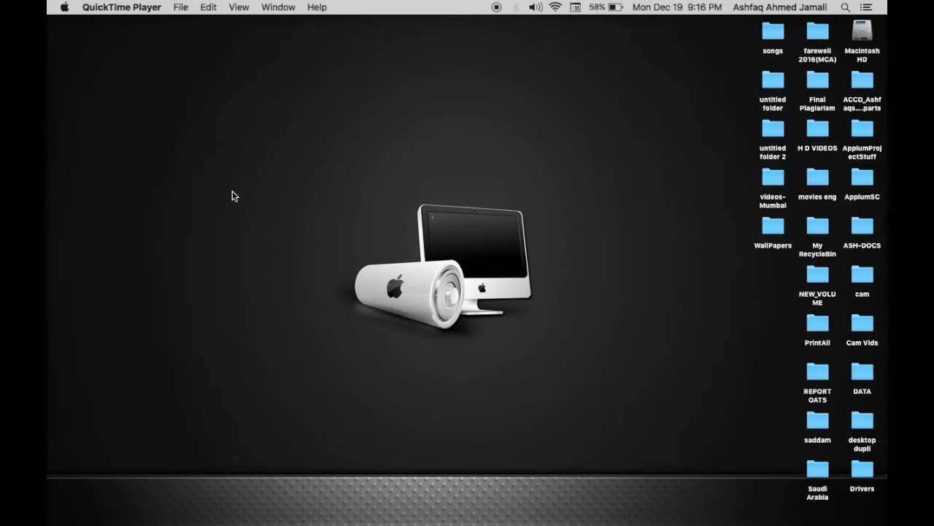
- Open a Finder window showing the Applications folder
left_click(113, 506)
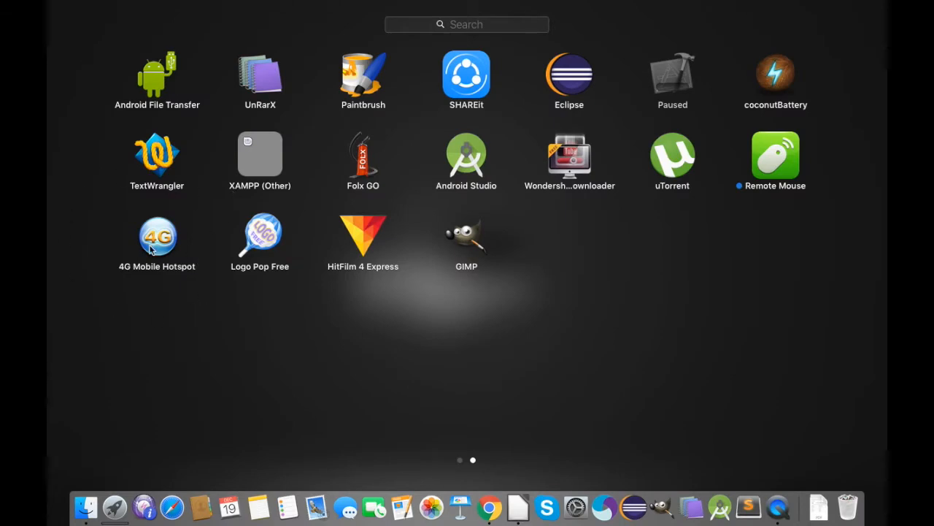
mouse_move(134, 264)
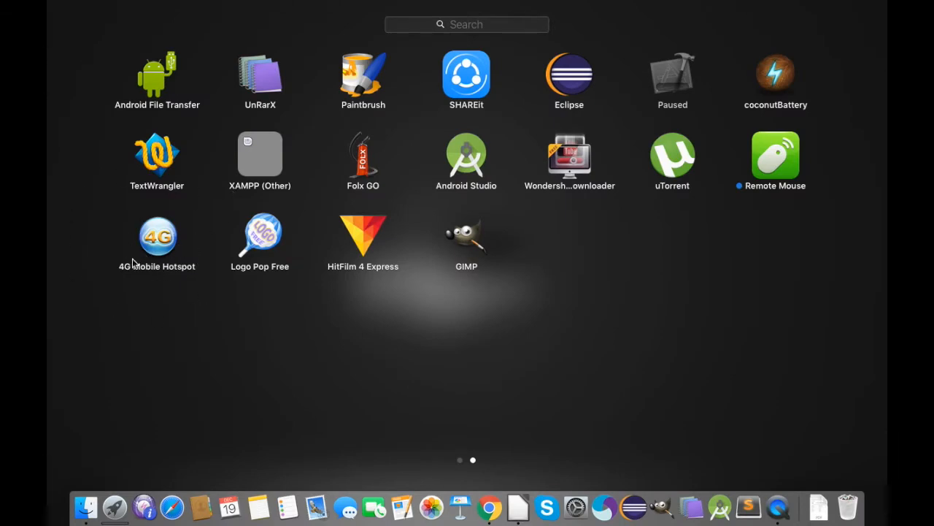
left_click(82, 504)
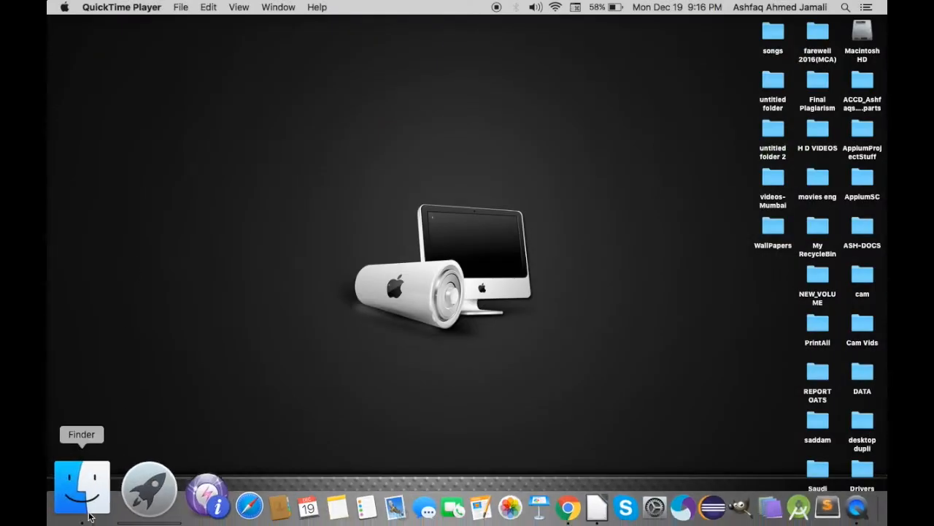
left_click(82, 486)
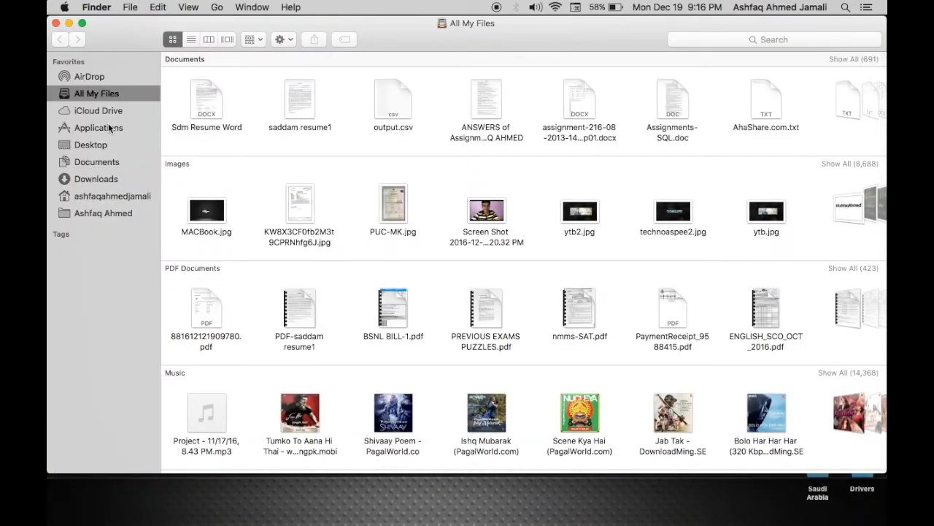
left_click(99, 127)
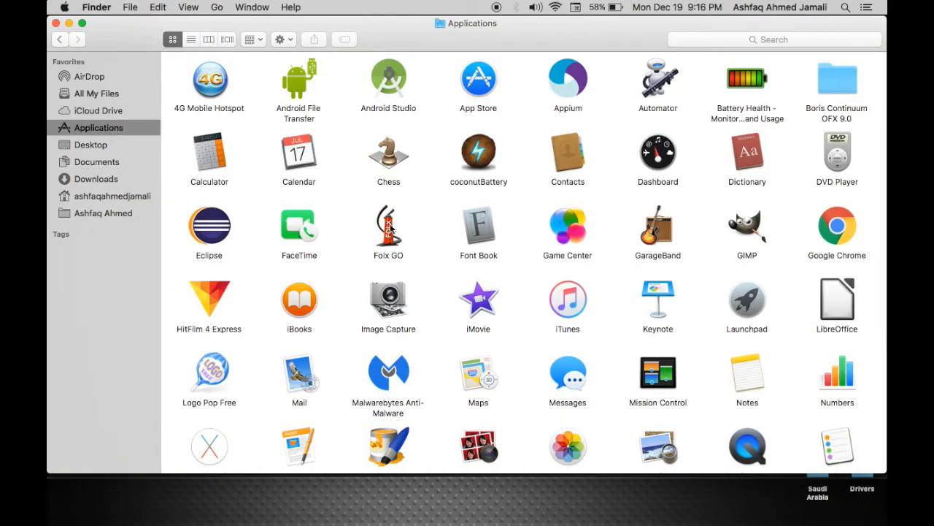
- Search for '4G Mobile hotspot' and select the 4G Mobile Hotspot app in the results
left_click(774, 40)
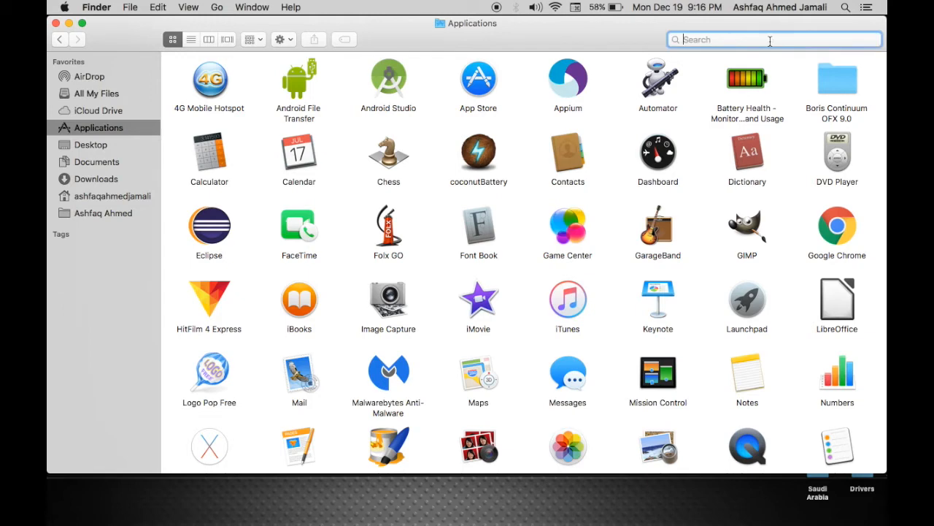
type("4g")
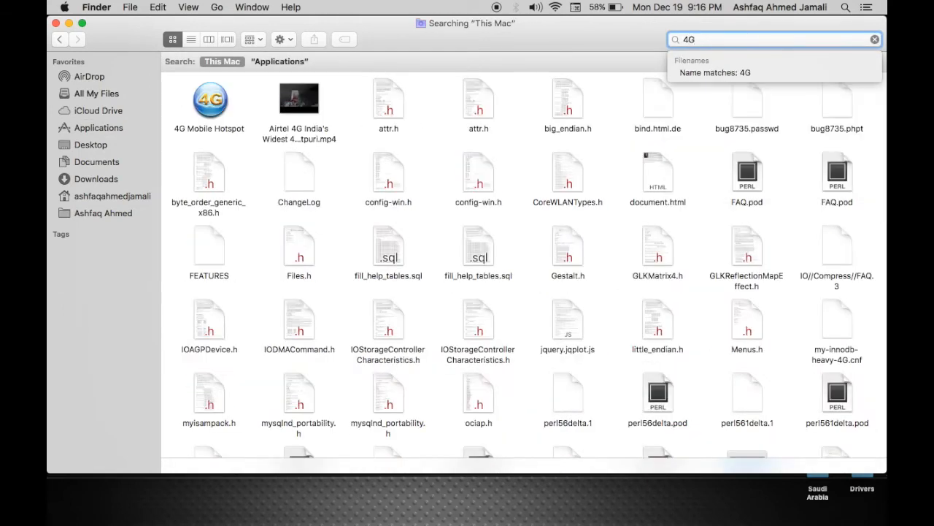
type("Mobile")
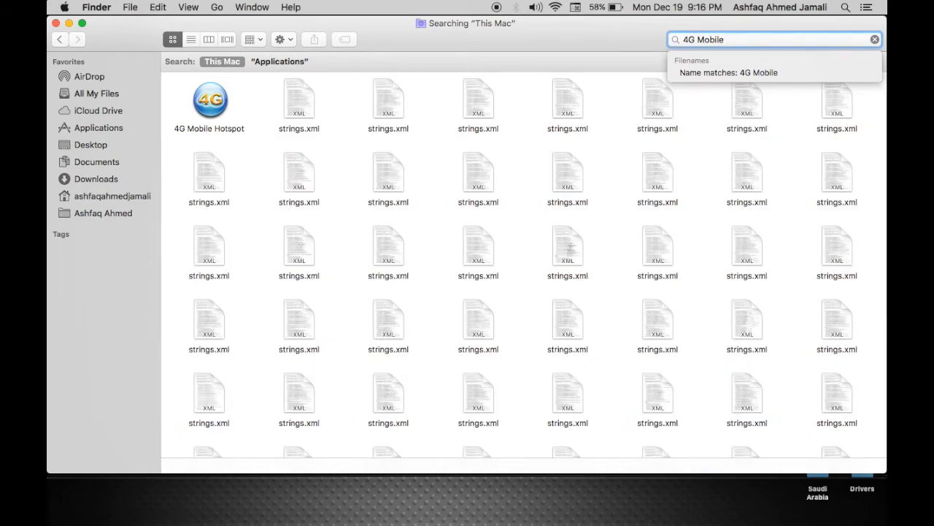
type("hotspot")
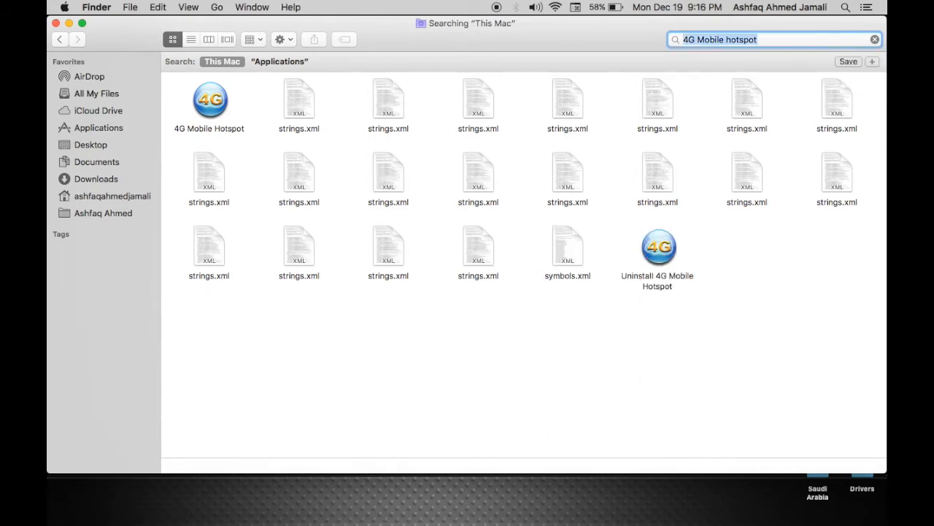
left_click(210, 102)
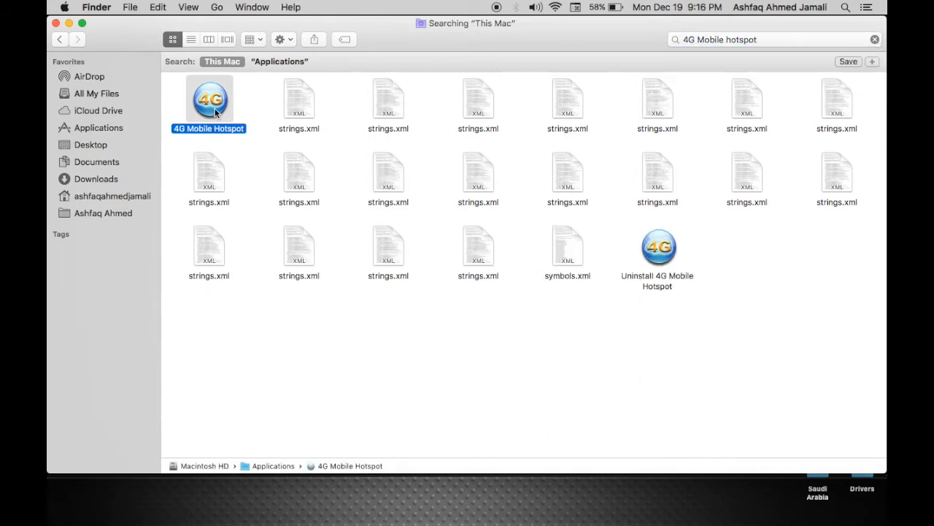
mouse_move(232, 101)
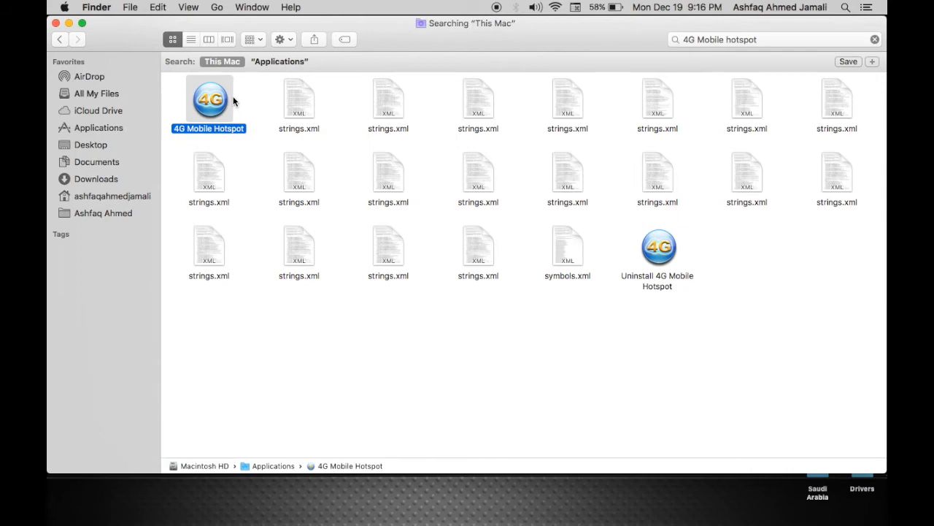
mouse_move(220, 95)
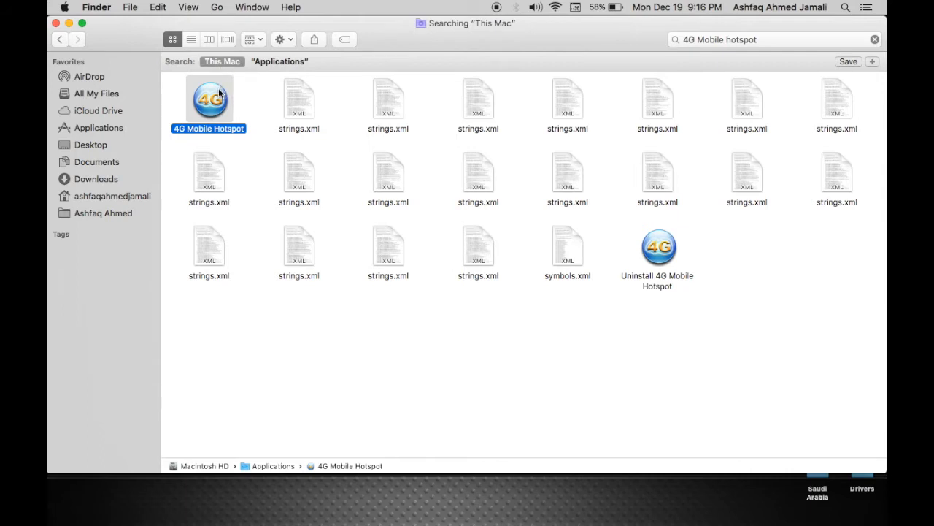
mouse_move(229, 210)
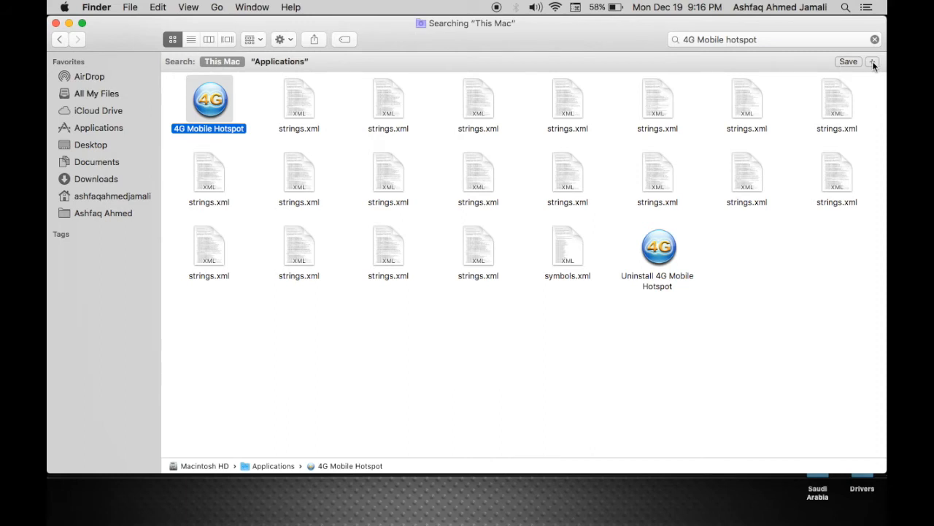
- Add a search rule that includes system files in the results
left_click(874, 62)
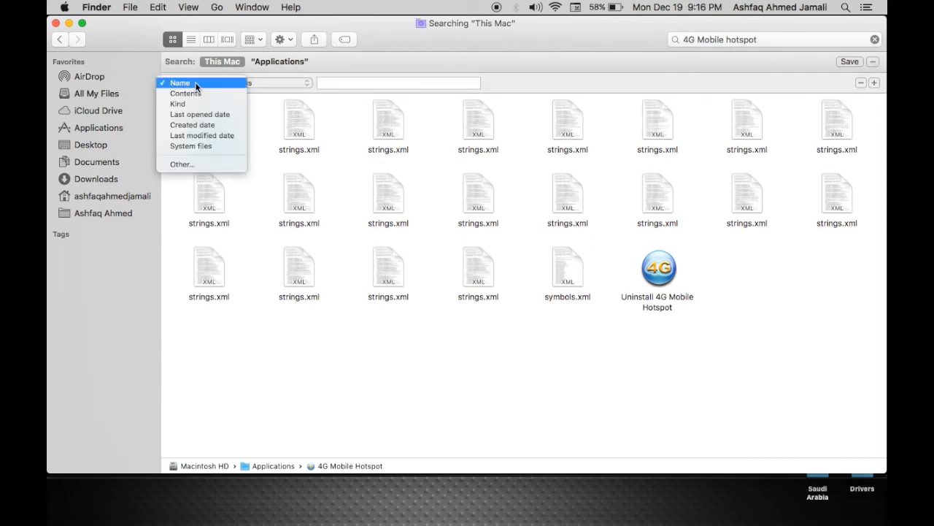
left_click(190, 146)
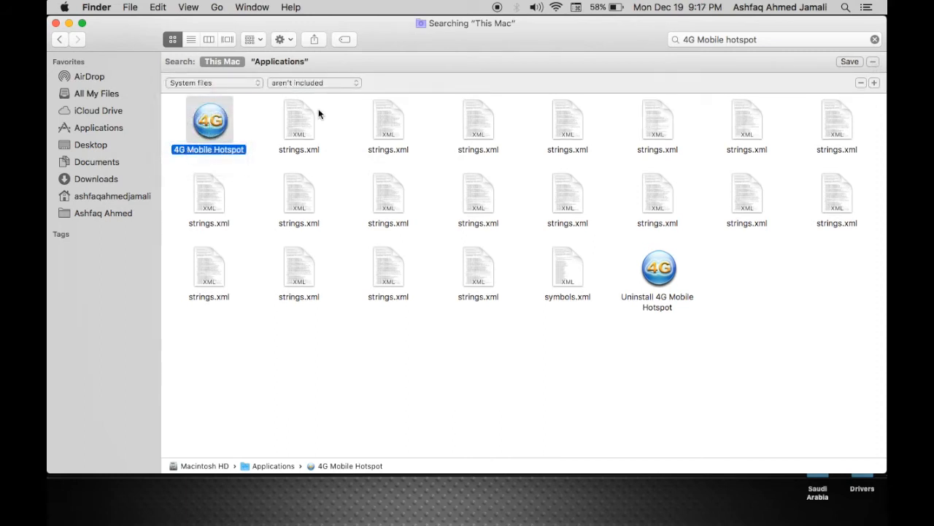
left_click(314, 82)
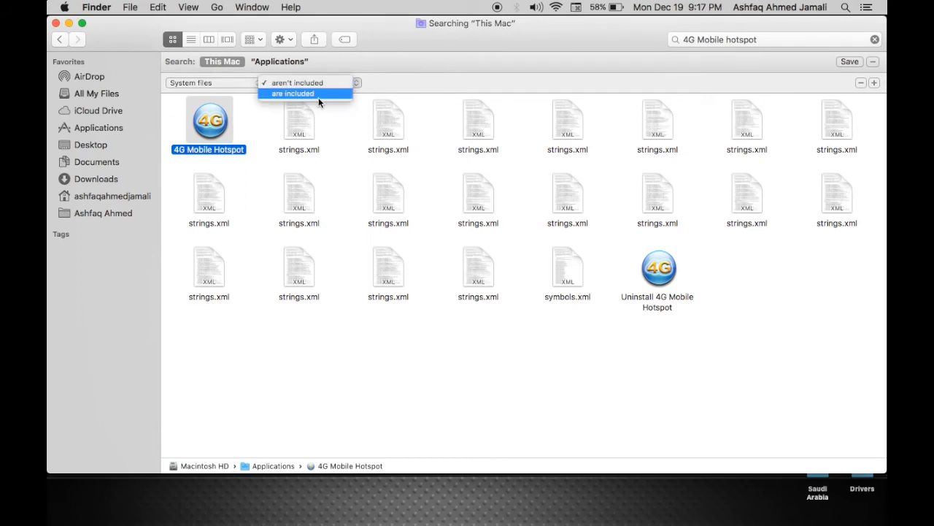
left_click(292, 93)
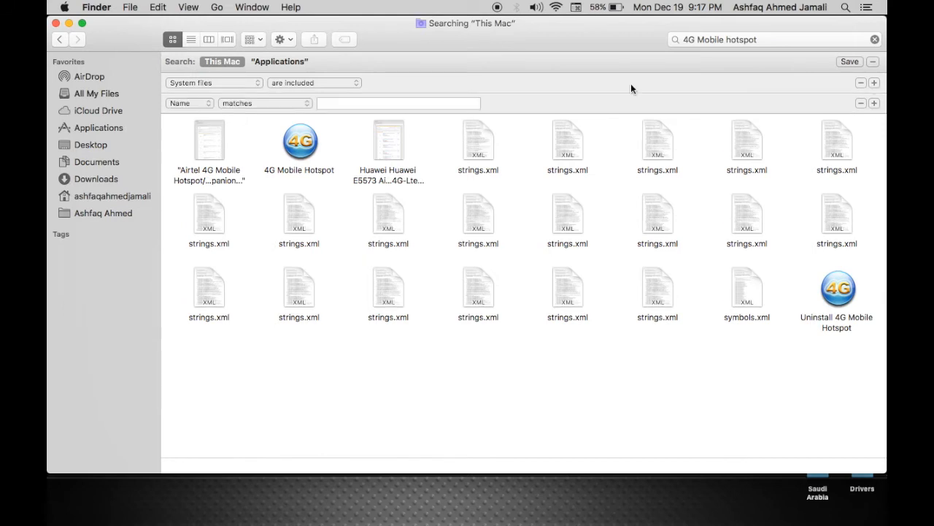
- Add a Name rule matching '4G Mobile Hotspot'
left_click(188, 102)
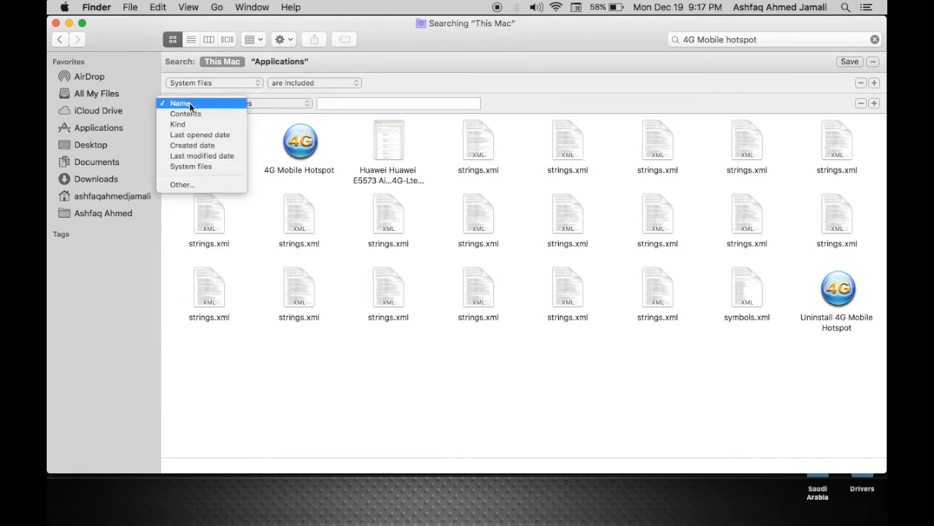
left_click(180, 102)
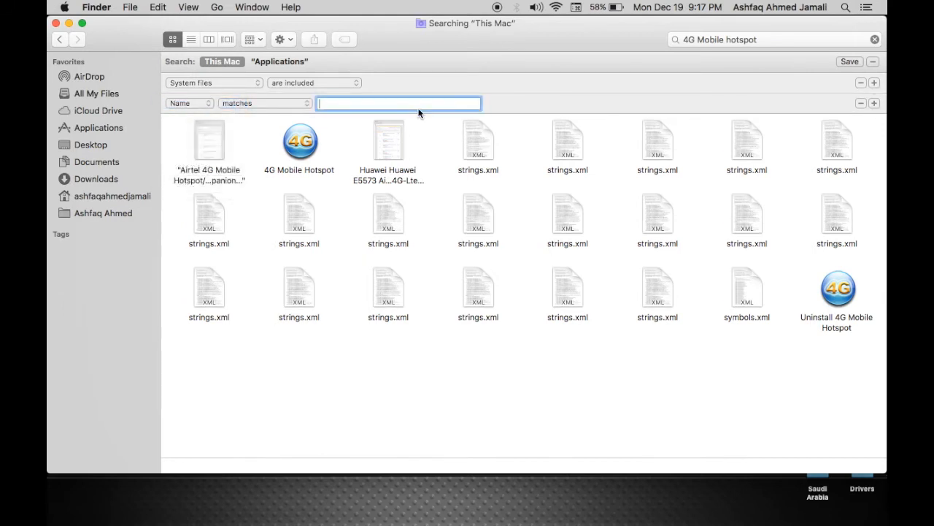
type("4g")
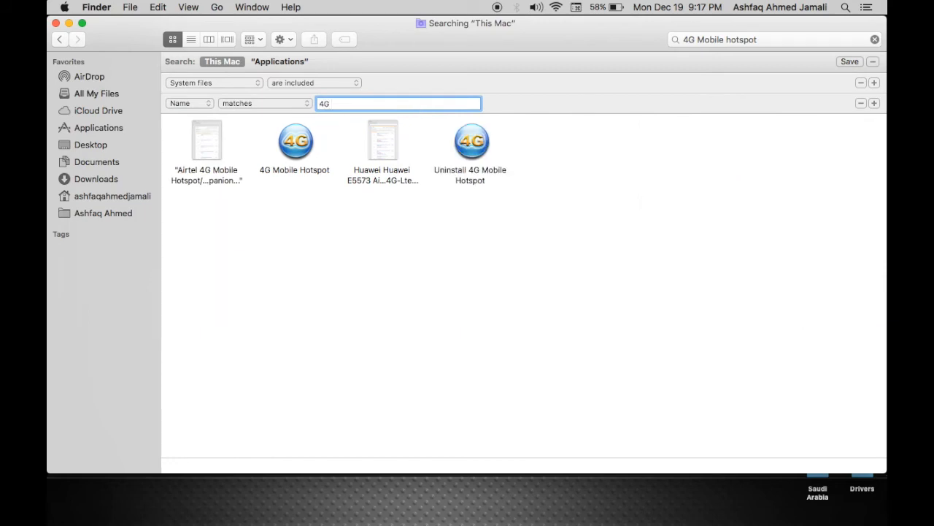
type("Mo")
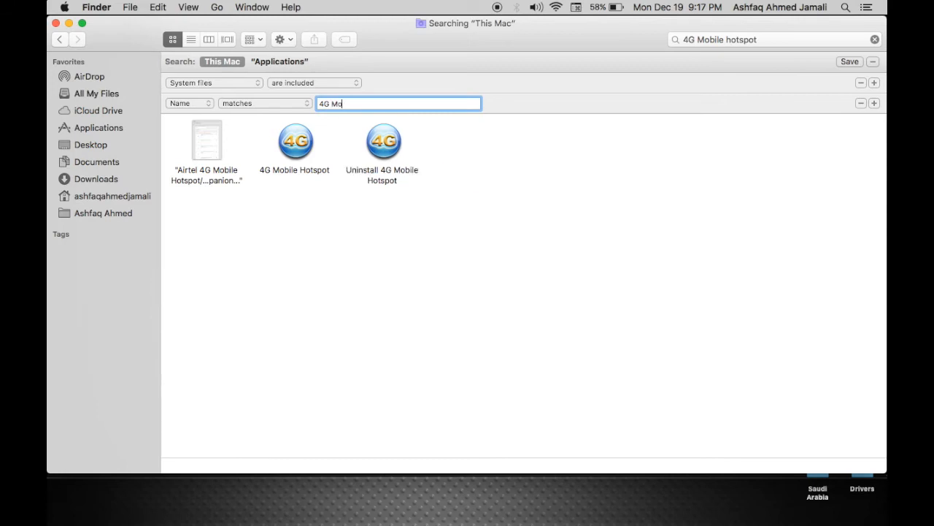
type("bile")
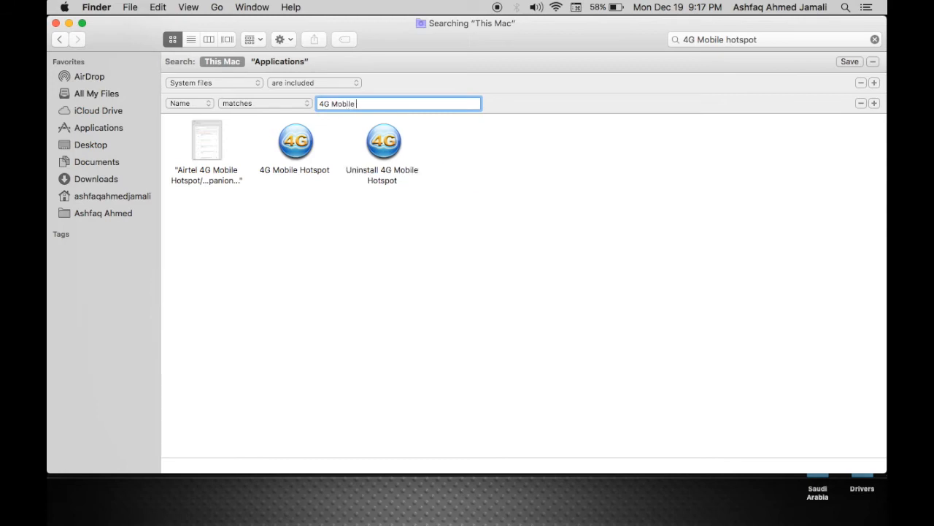
type("Hot")
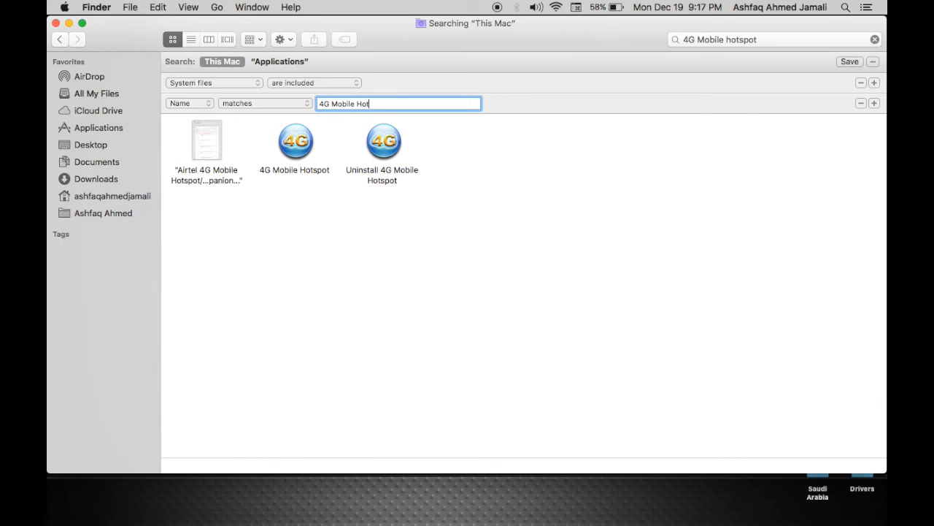
type("spot")
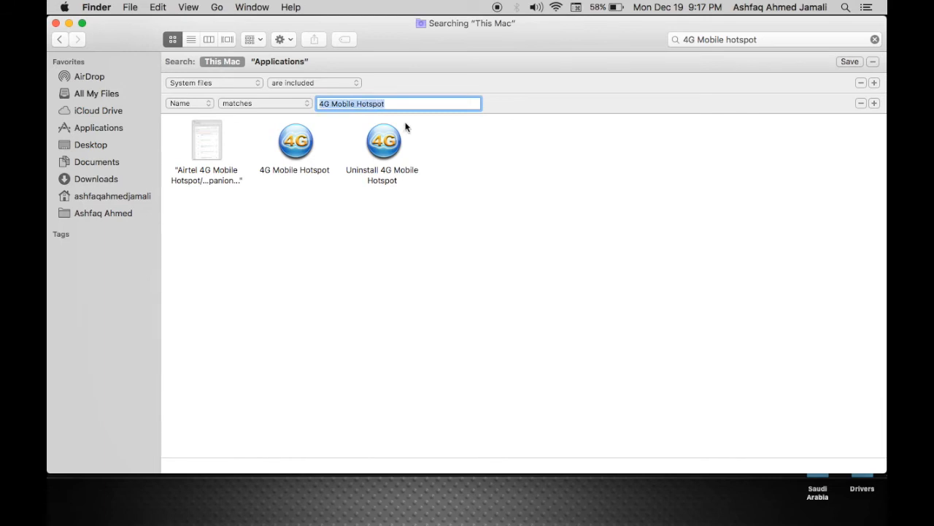
- Select the app, its uninstaller and the Airtel document with Cmd+A
key("cmd+a")
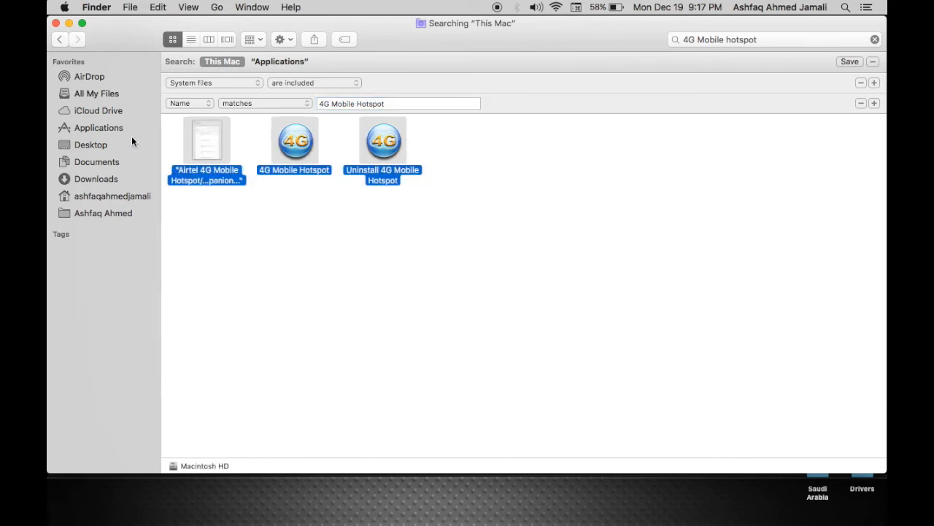
mouse_move(244, 166)
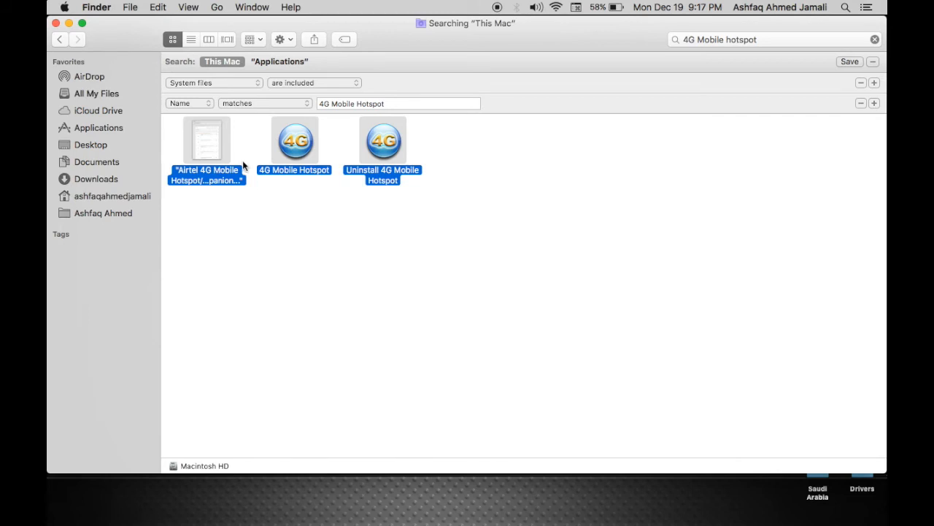
mouse_move(293, 141)
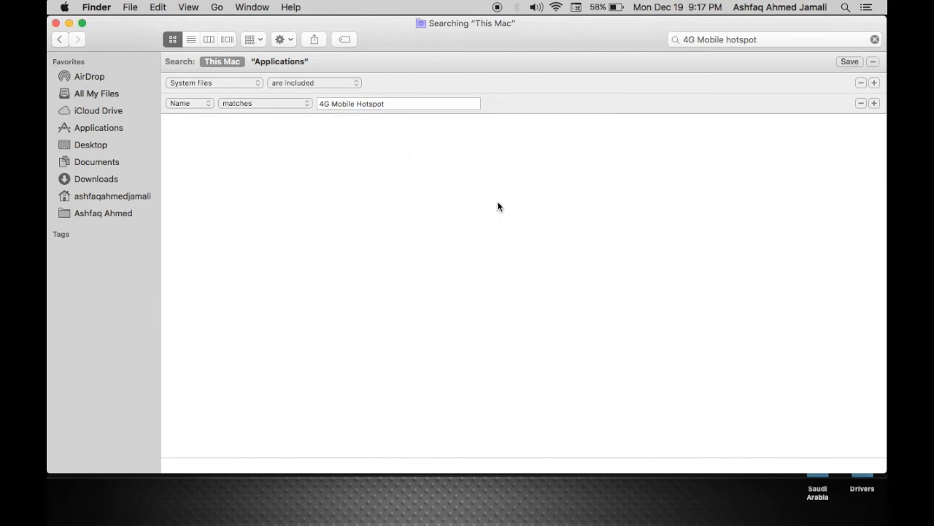
mouse_move(56, 23)
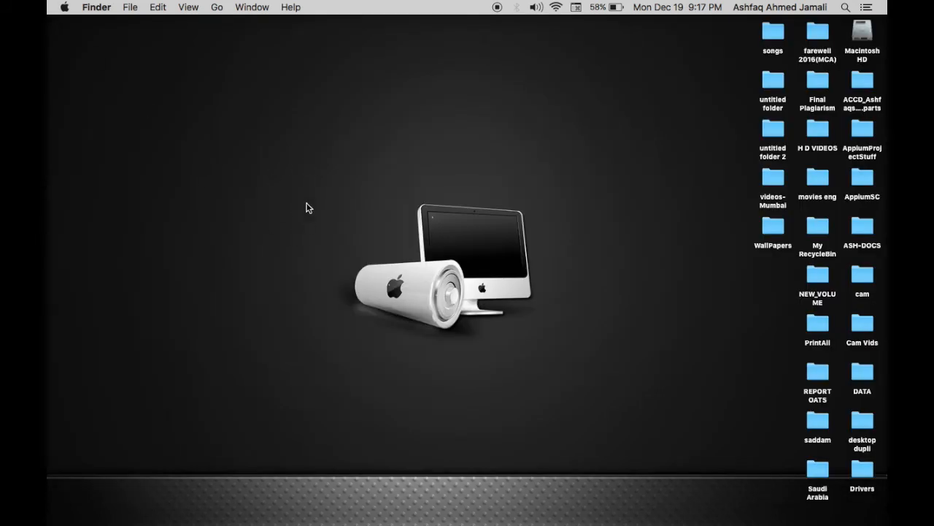
mouse_move(599, 266)
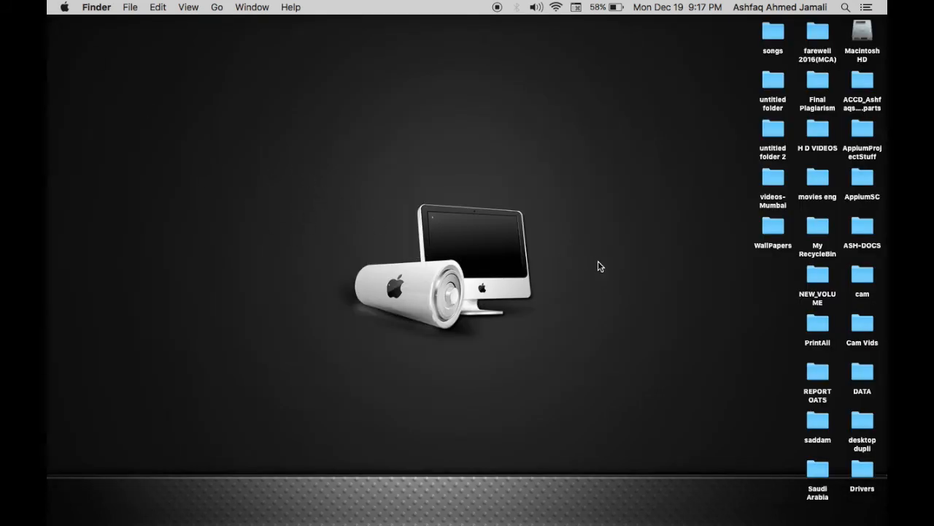
mouse_move(499, 255)
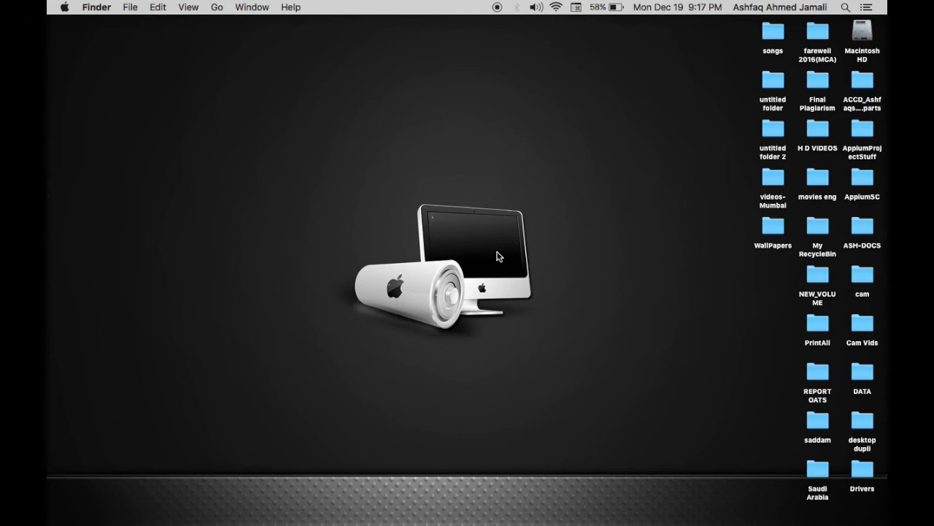
mouse_move(445, 243)
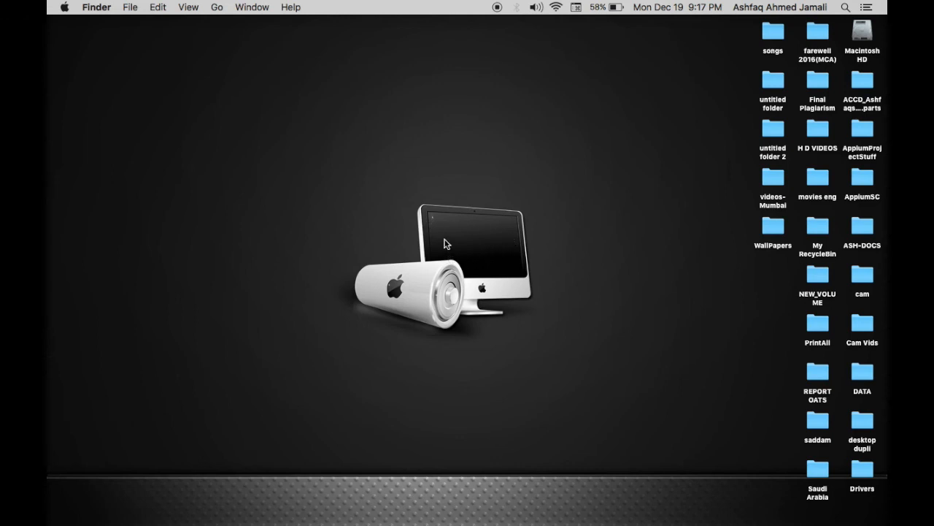
mouse_move(458, 229)
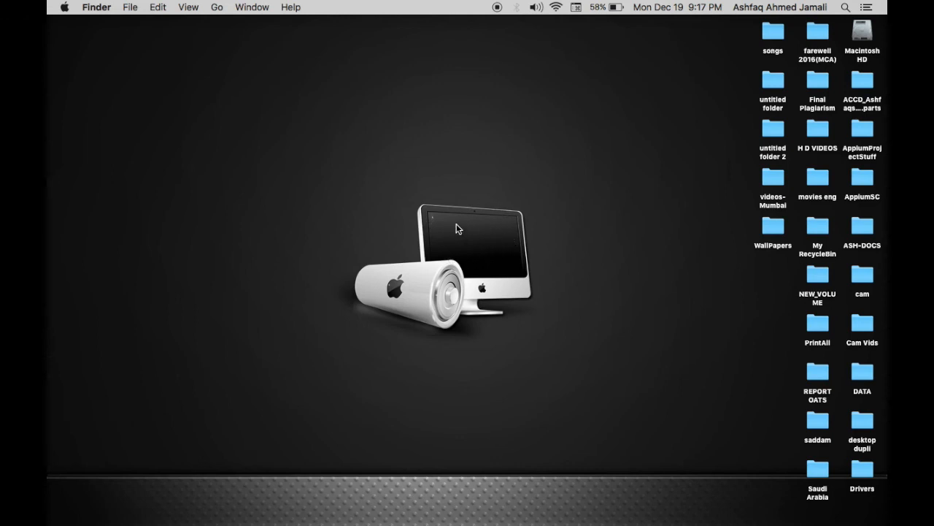
mouse_move(631, 184)
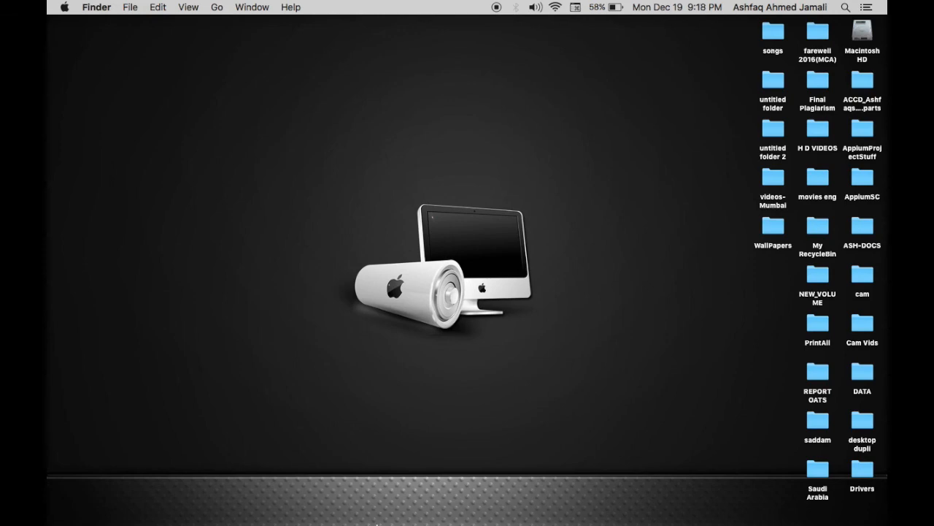
mouse_move(522, 163)
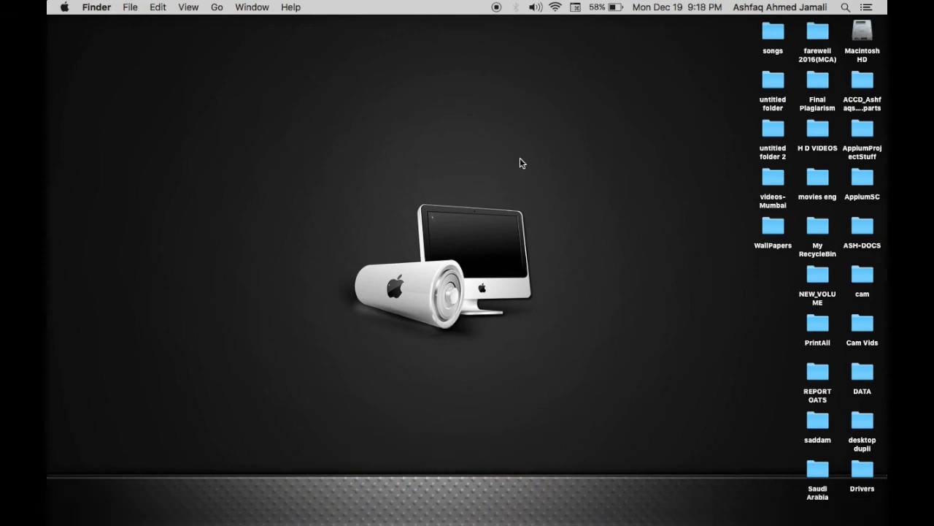